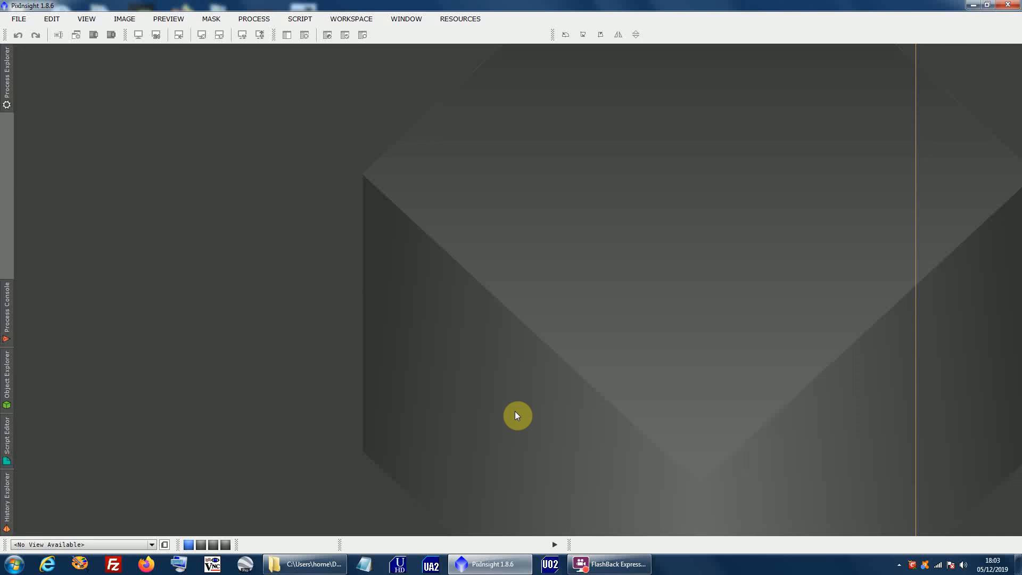
{"action": "mouse_move", "coordinate": [496, 390]}
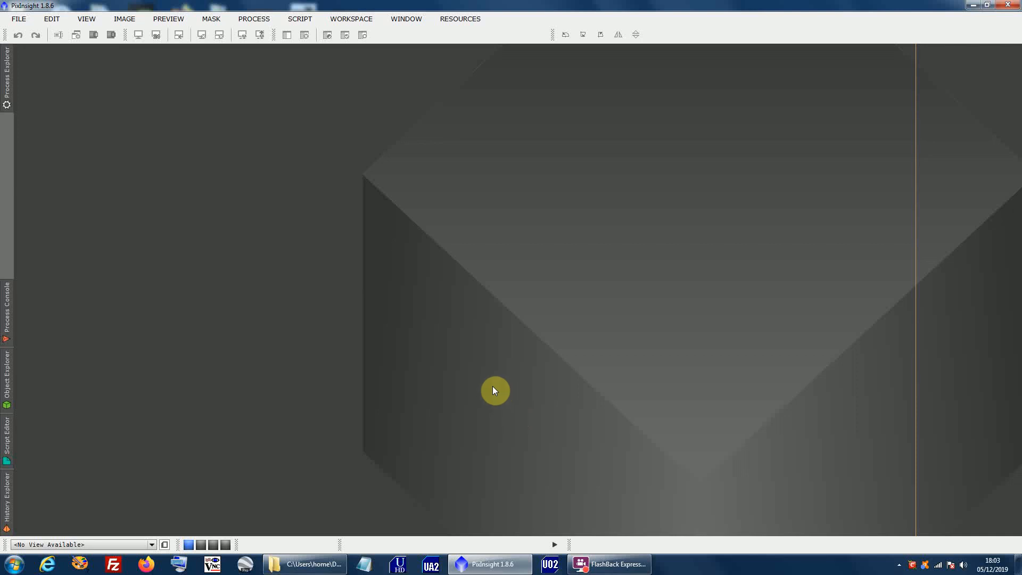
{"action": "mouse_move", "coordinate": [477, 350]}
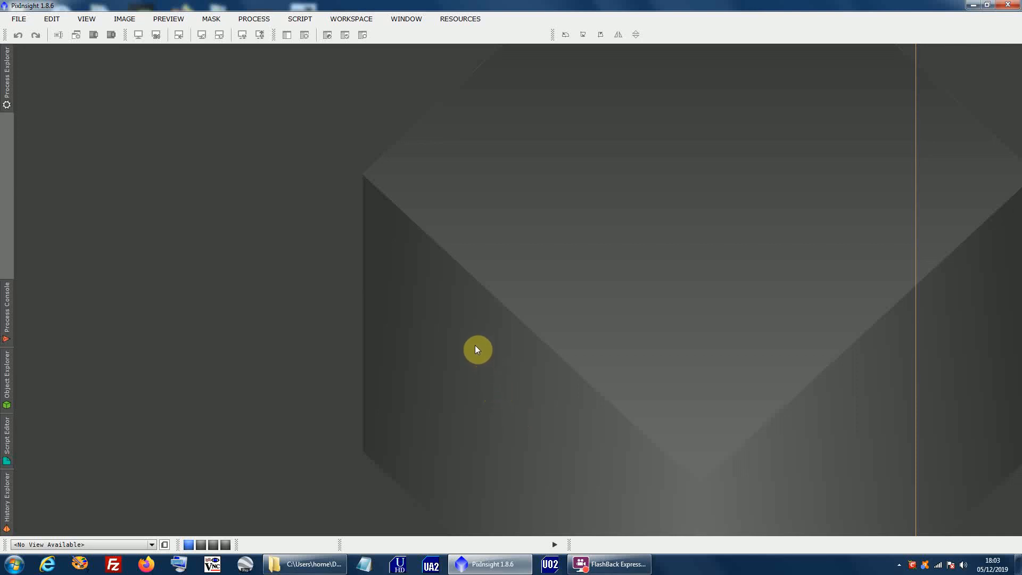
{"action": "mouse_move", "coordinate": [373, 255]}
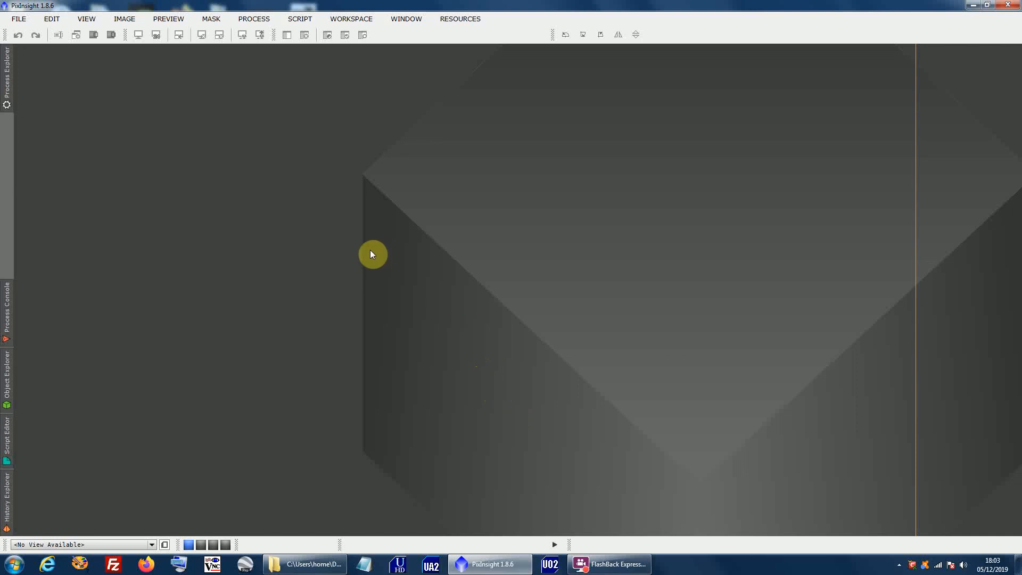
{"action": "mouse_move", "coordinate": [303, 81]}
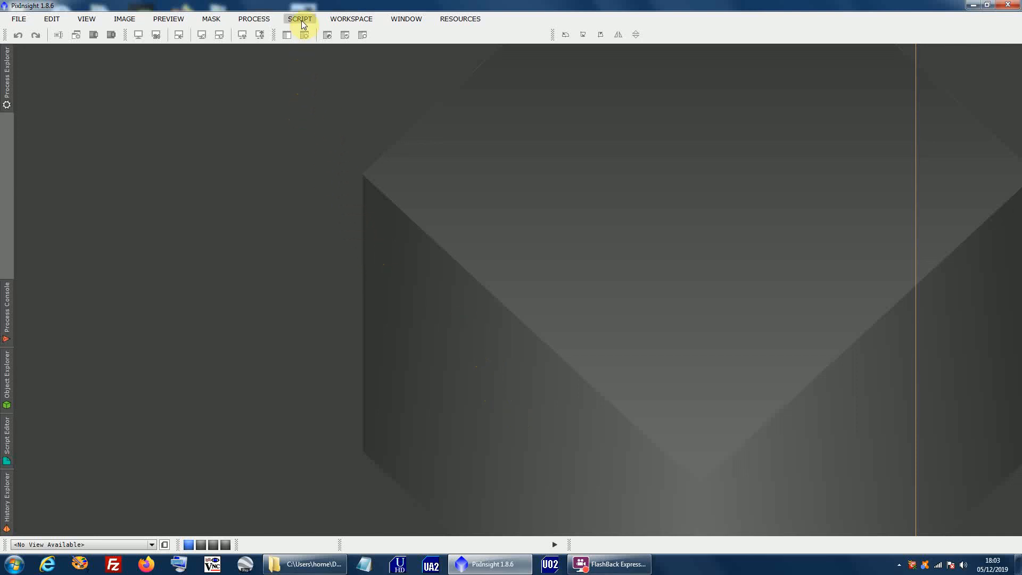
Uncheck all sixteen old AutoScript entries in Feature Scripts and confirm with Done
{"action": "left_click", "coordinate": [301, 18]}
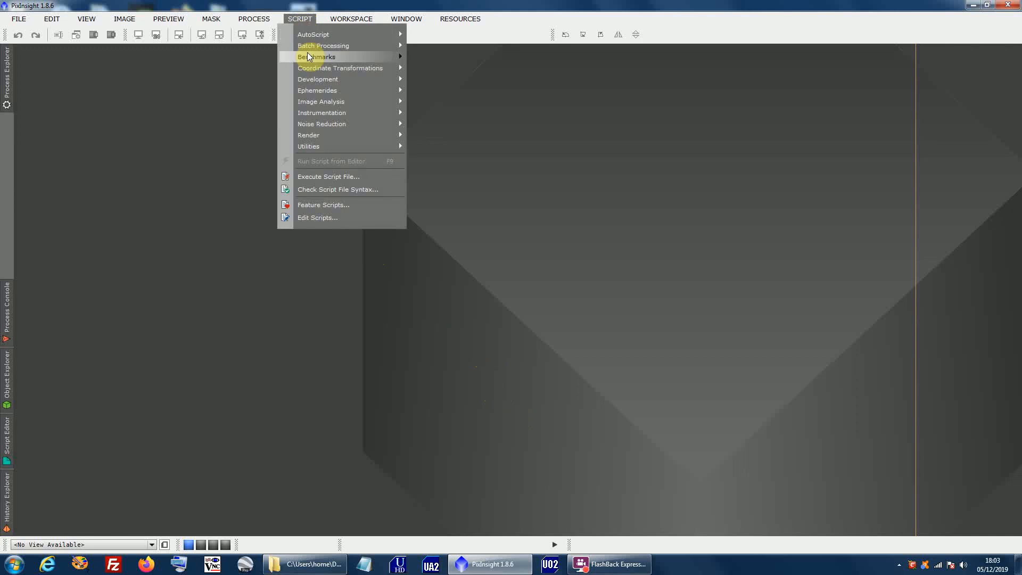
{"action": "mouse_move", "coordinate": [324, 207]}
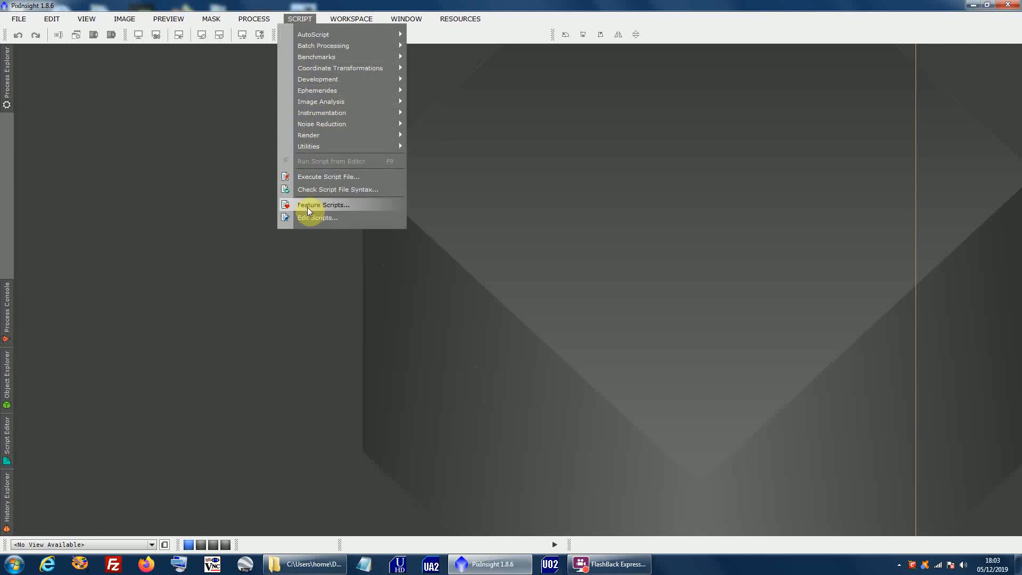
{"action": "left_click", "coordinate": [322, 204]}
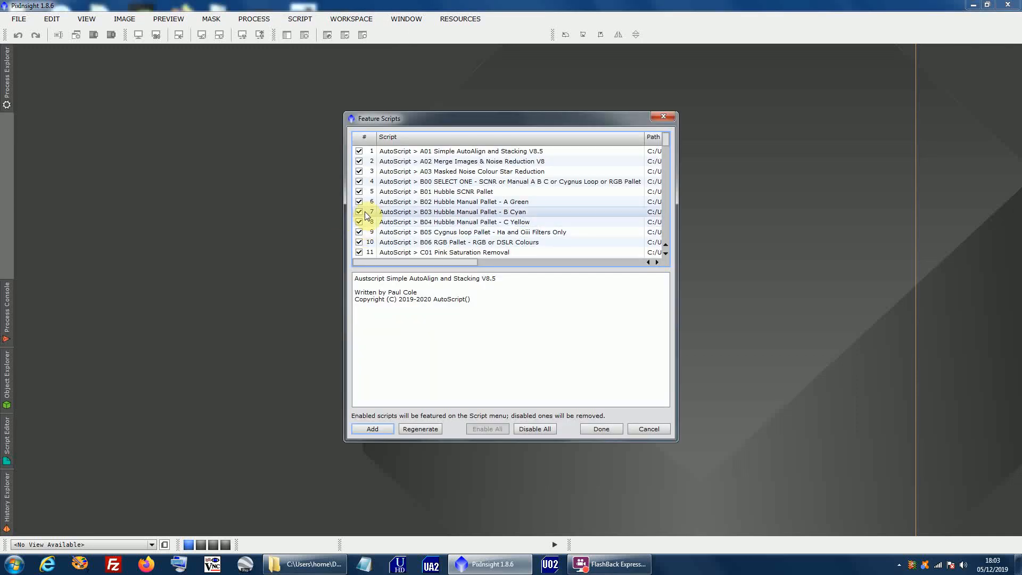
{"action": "left_click", "coordinate": [359, 150]}
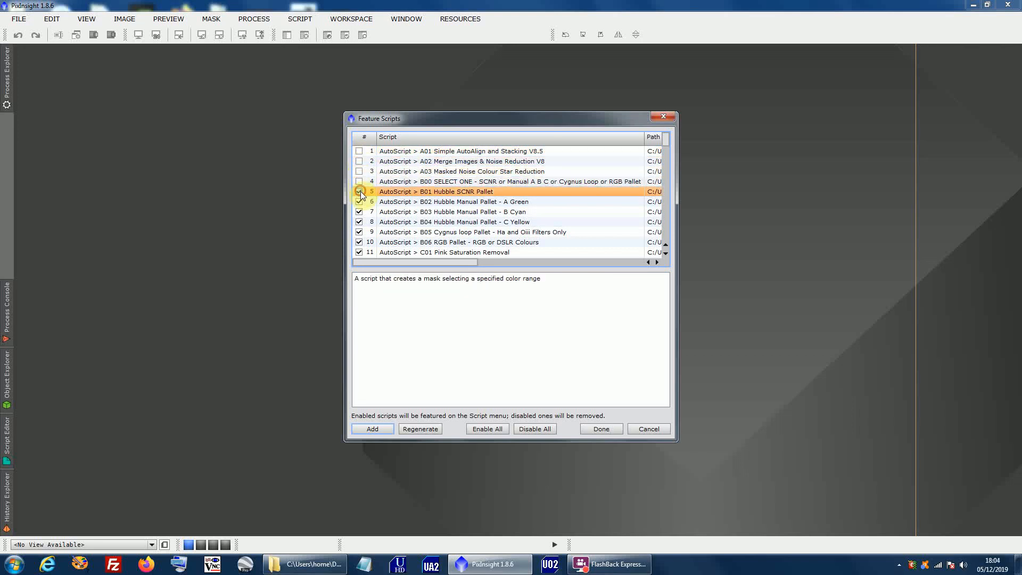
{"action": "scroll", "scroll_direction": "down", "scroll_amount": 3}
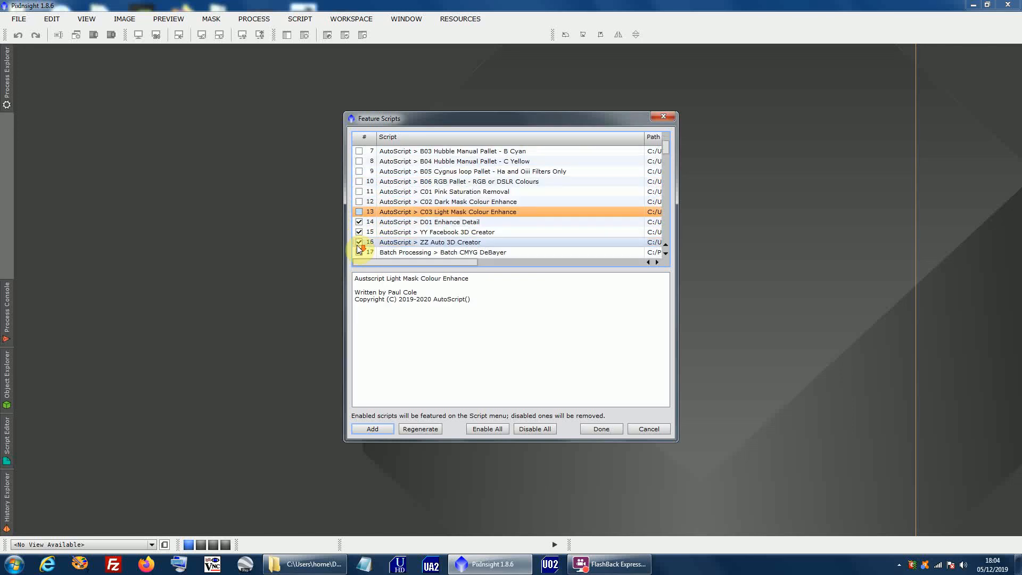
{"action": "left_click", "coordinate": [359, 242]}
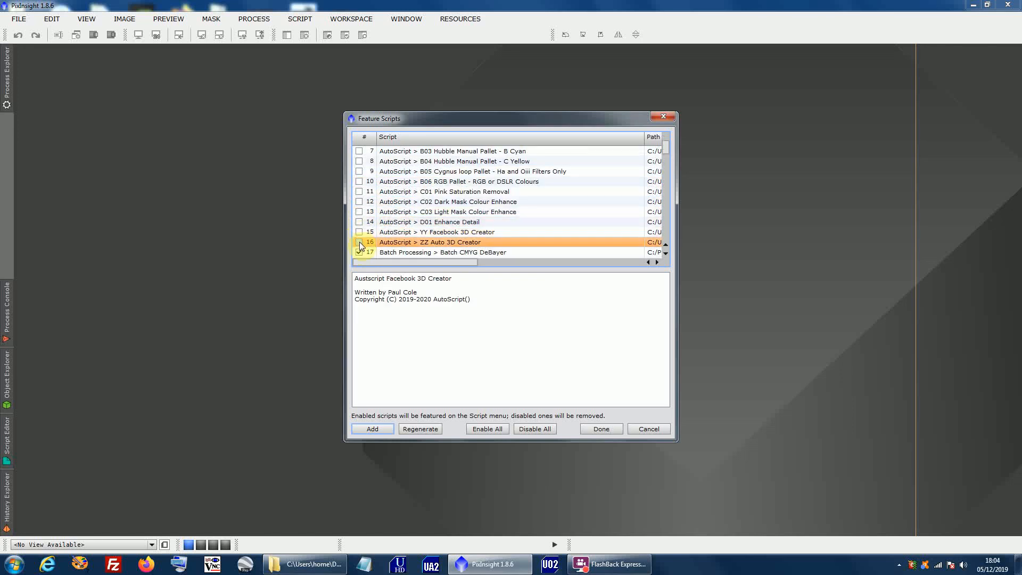
{"action": "scroll", "scroll_direction": "down", "scroll_amount": 3}
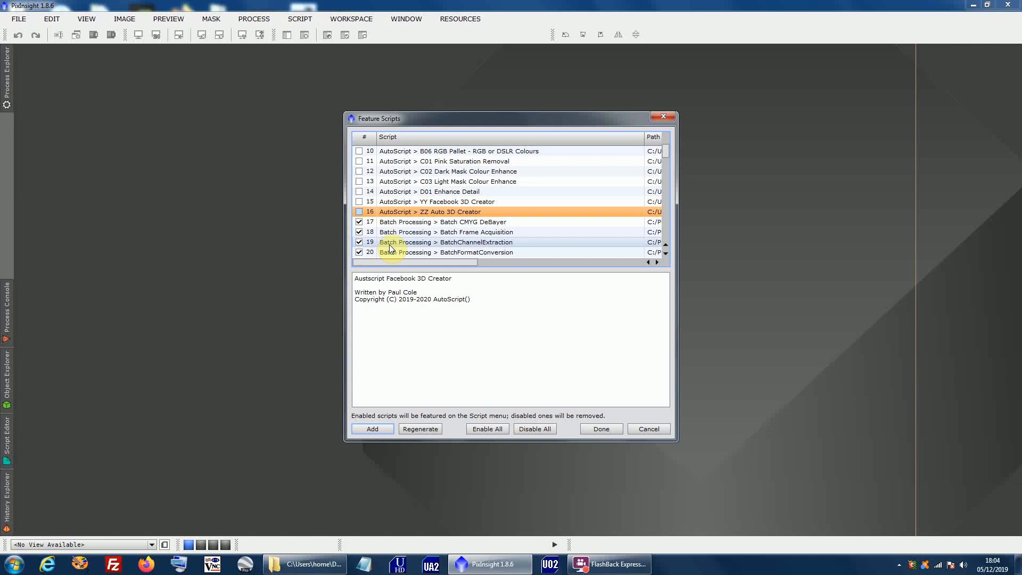
{"action": "left_click", "coordinate": [599, 430]}
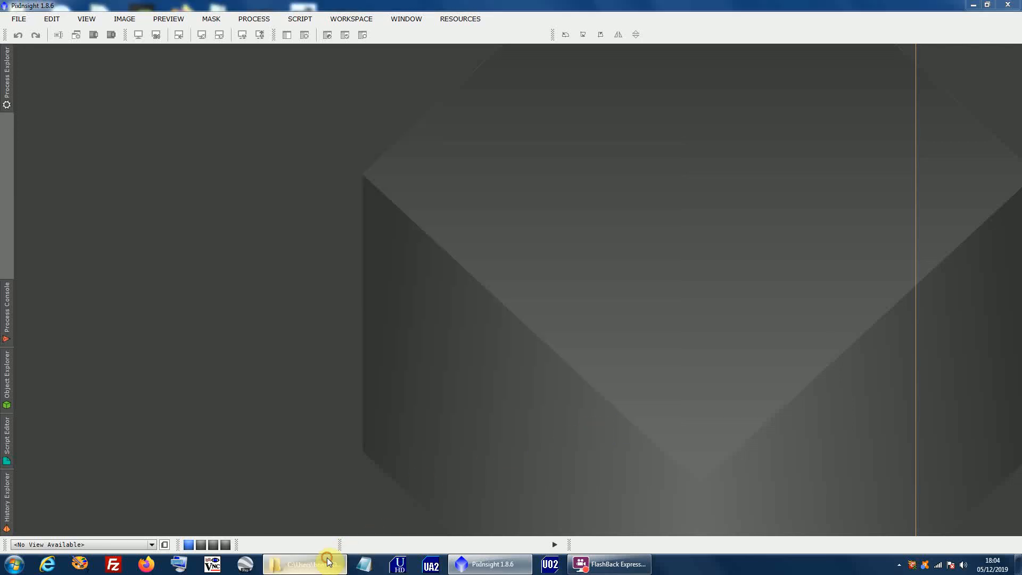
Extract the Autoscript V9.zip archive into its suggested folder from the downloads window
{"action": "left_click", "coordinate": [303, 564]}
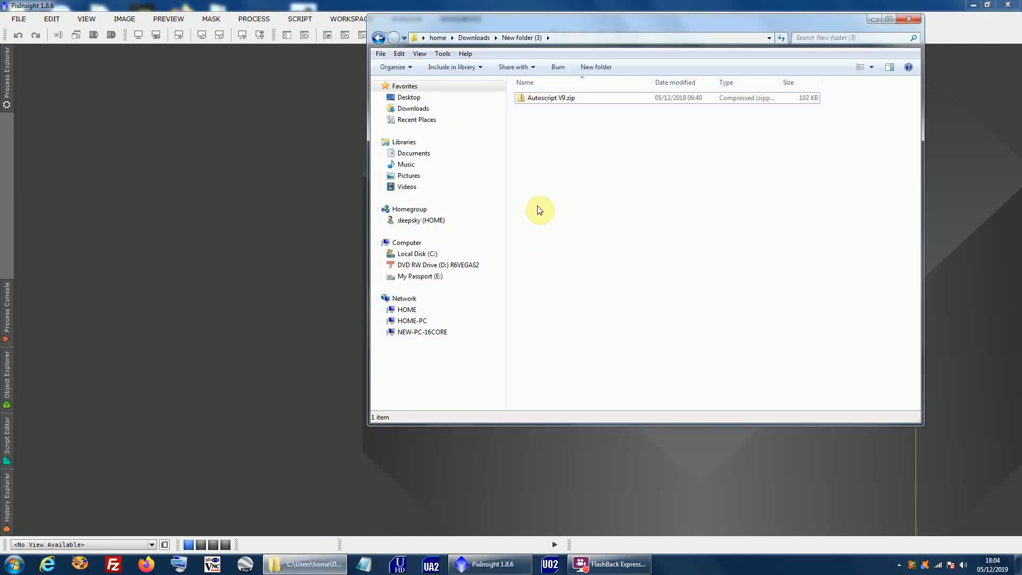
{"action": "left_click", "coordinate": [551, 98]}
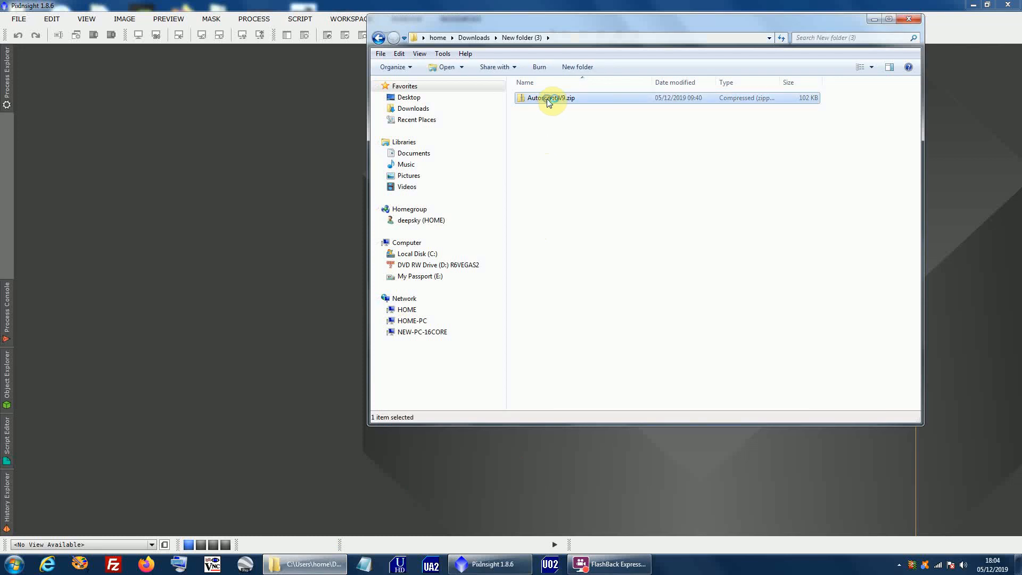
{"action": "right_click", "coordinate": [549, 97]}
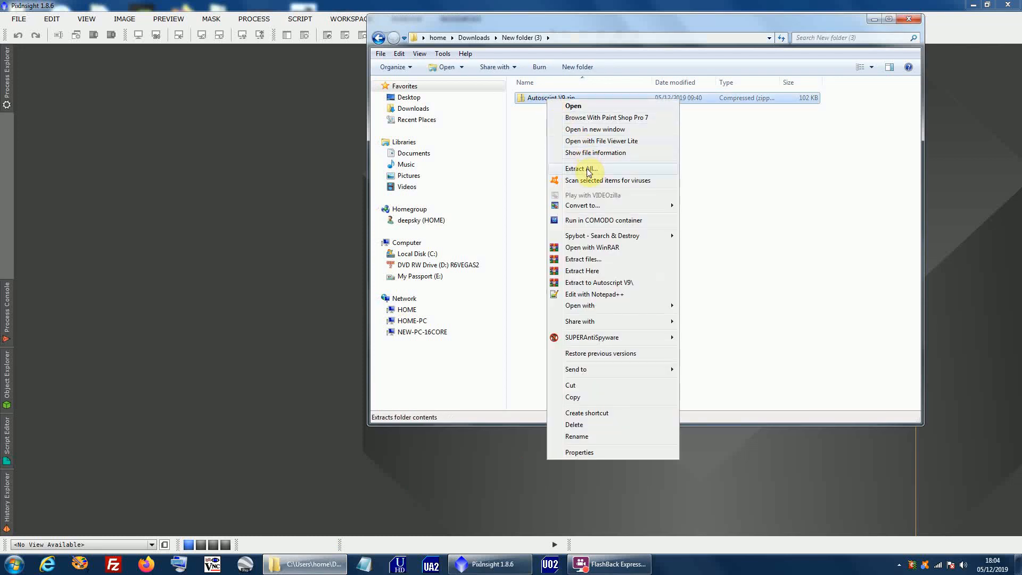
{"action": "left_click", "coordinate": [582, 168]}
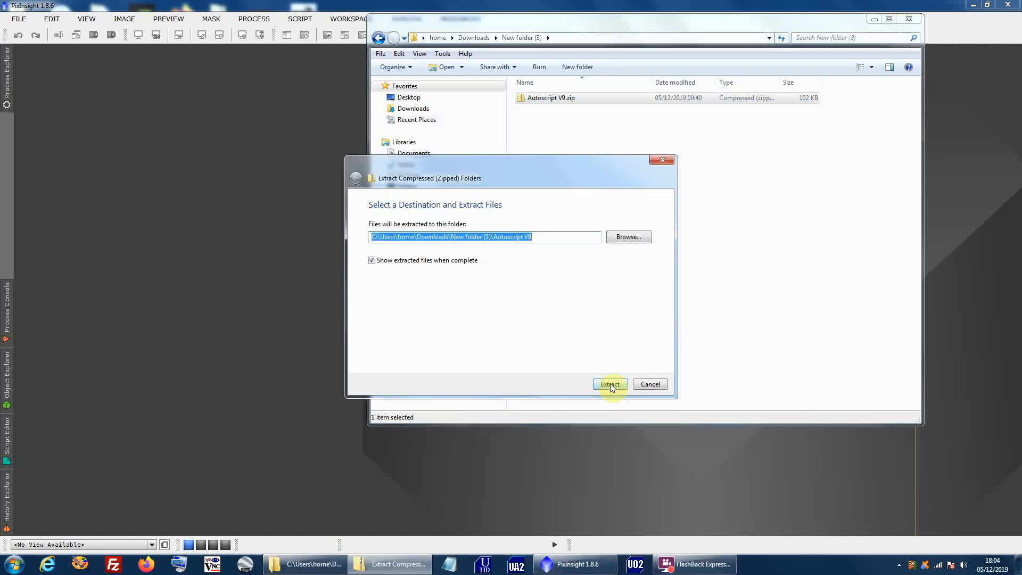
{"action": "left_click", "coordinate": [609, 384]}
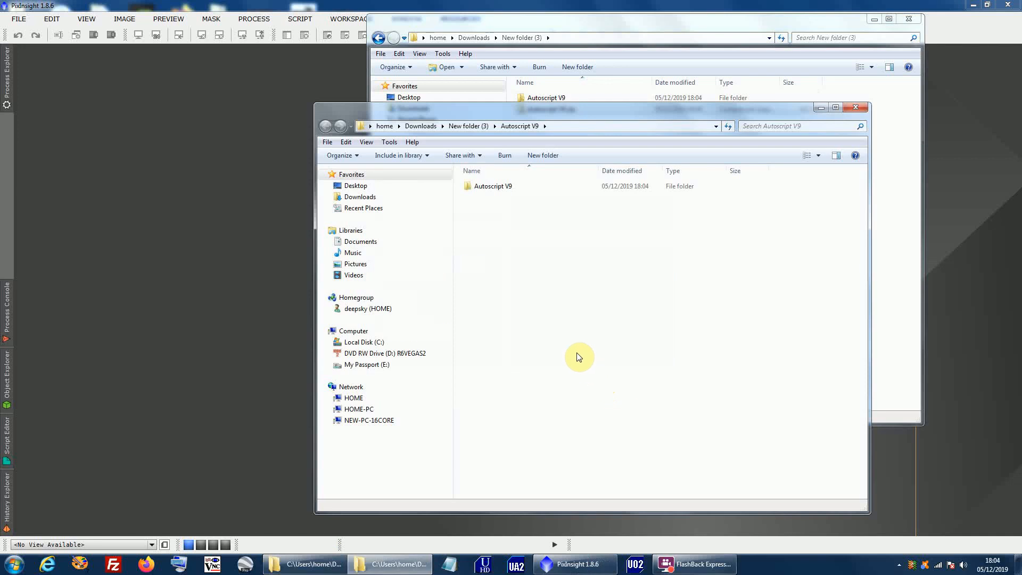
{"action": "mouse_move", "coordinate": [925, 220]}
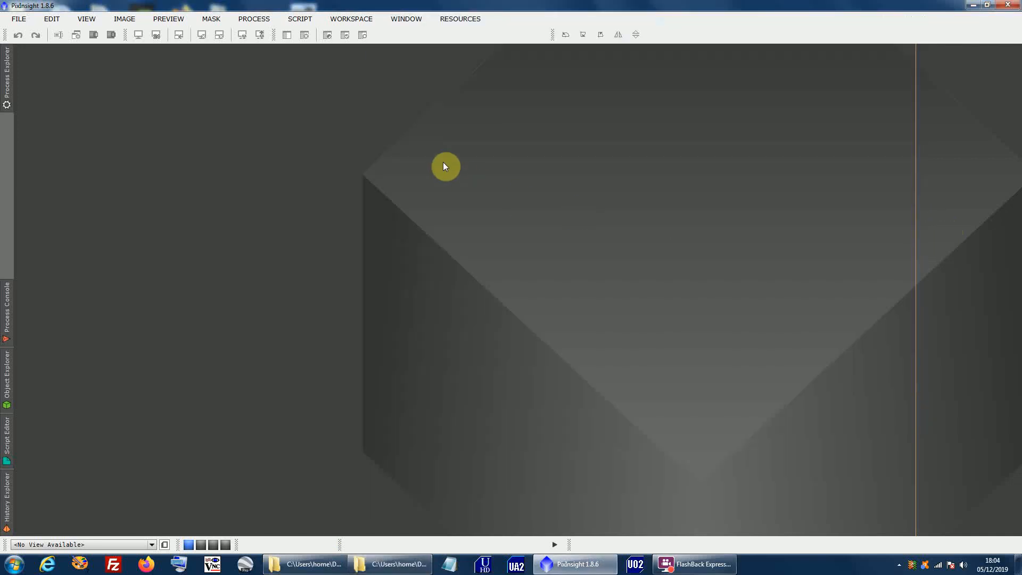
Return to Feature Scripts and start adding scripts from a folder via Add
{"action": "left_click", "coordinate": [300, 18]}
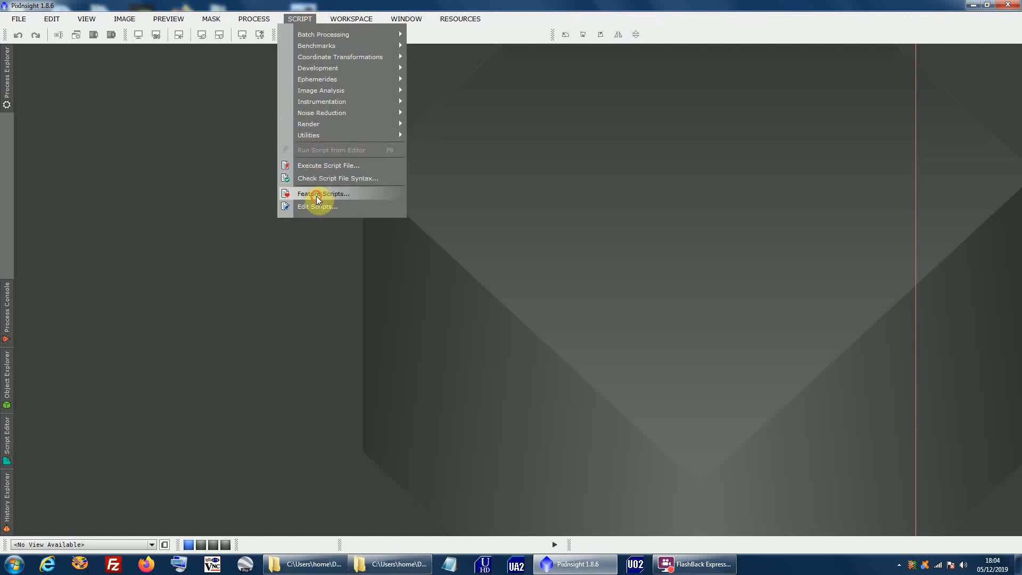
{"action": "left_click", "coordinate": [323, 194]}
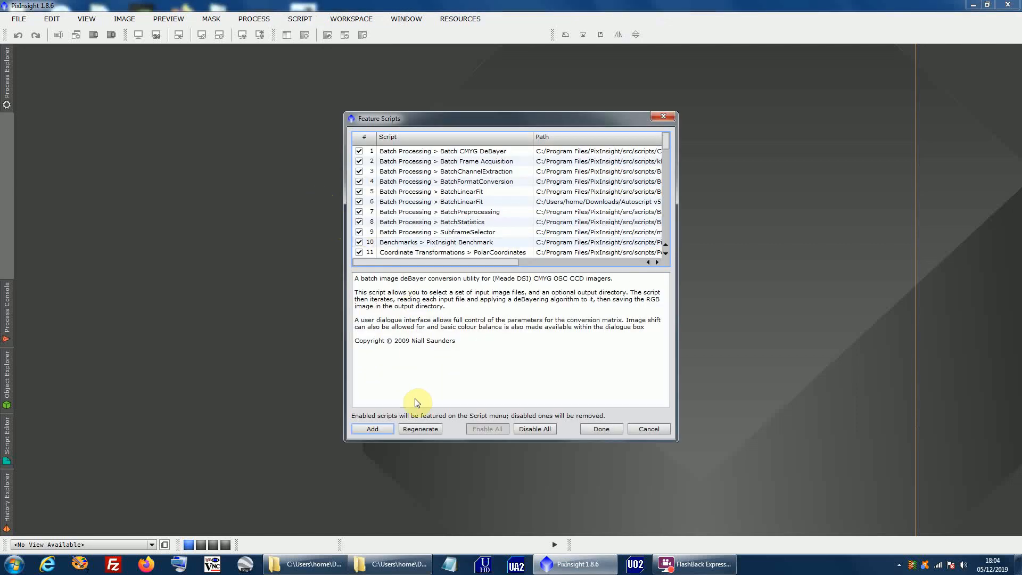
{"action": "left_click", "coordinate": [372, 429]}
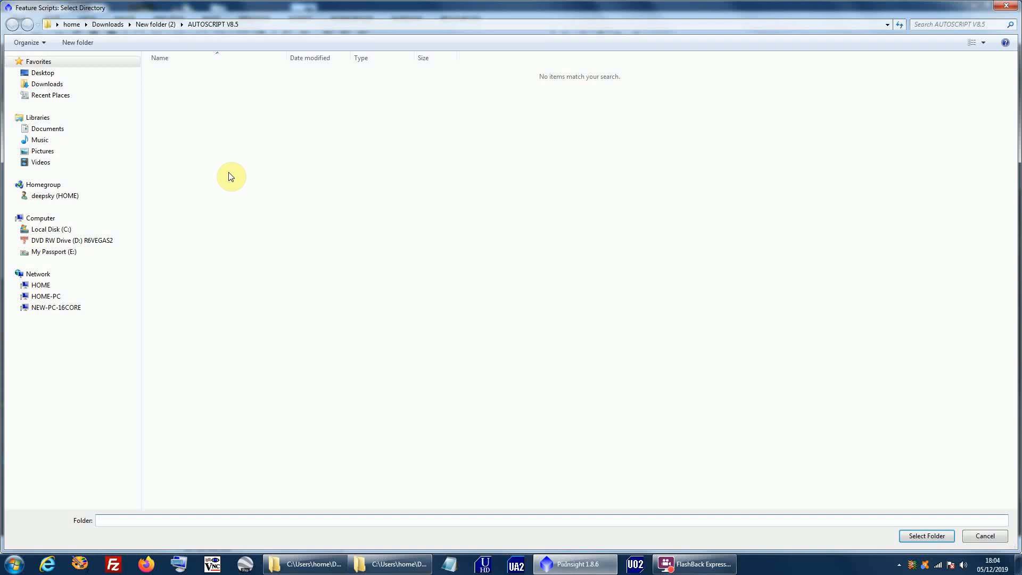
Select the extracted Autoscript V9 folder from Recent Places as the scripts source
{"action": "left_click", "coordinate": [50, 95]}
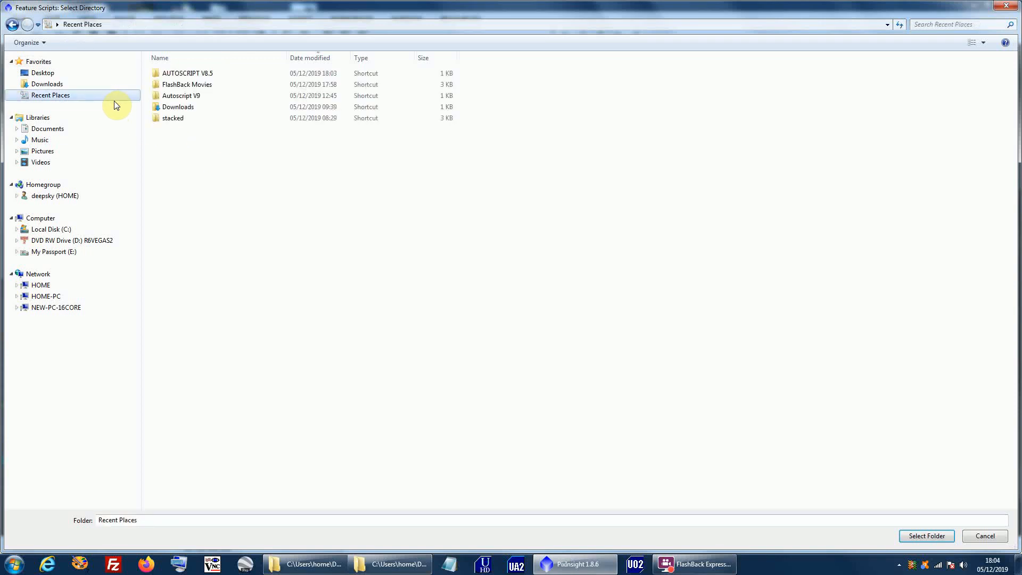
{"action": "mouse_move", "coordinate": [181, 96]}
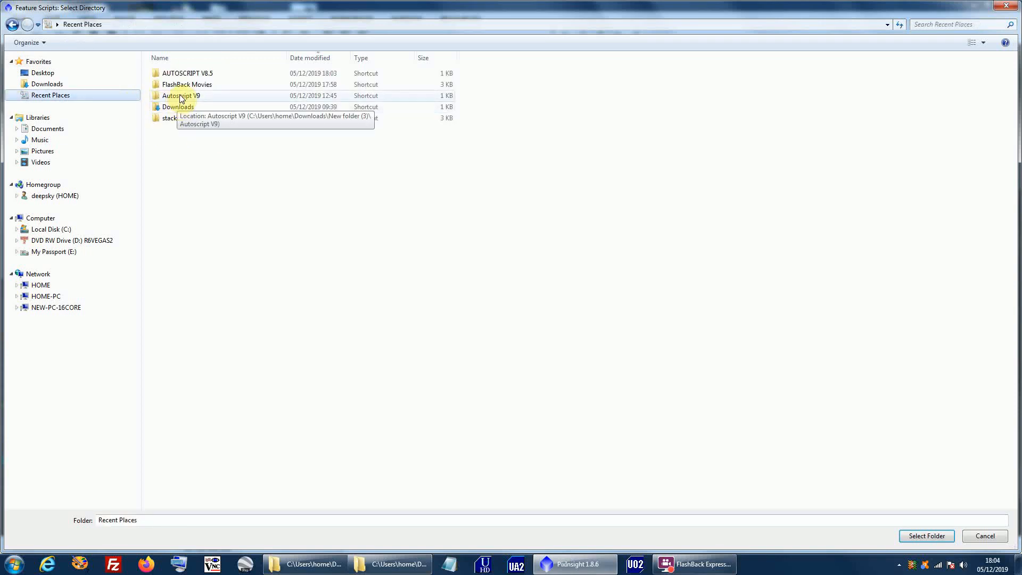
{"action": "double_click", "coordinate": [181, 96]}
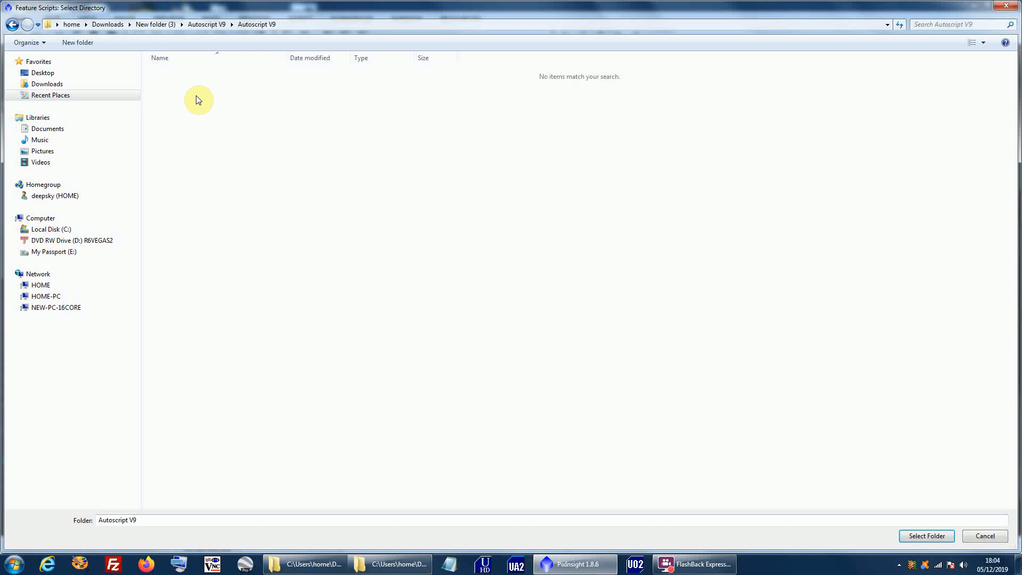
{"action": "mouse_move", "coordinate": [695, 473]}
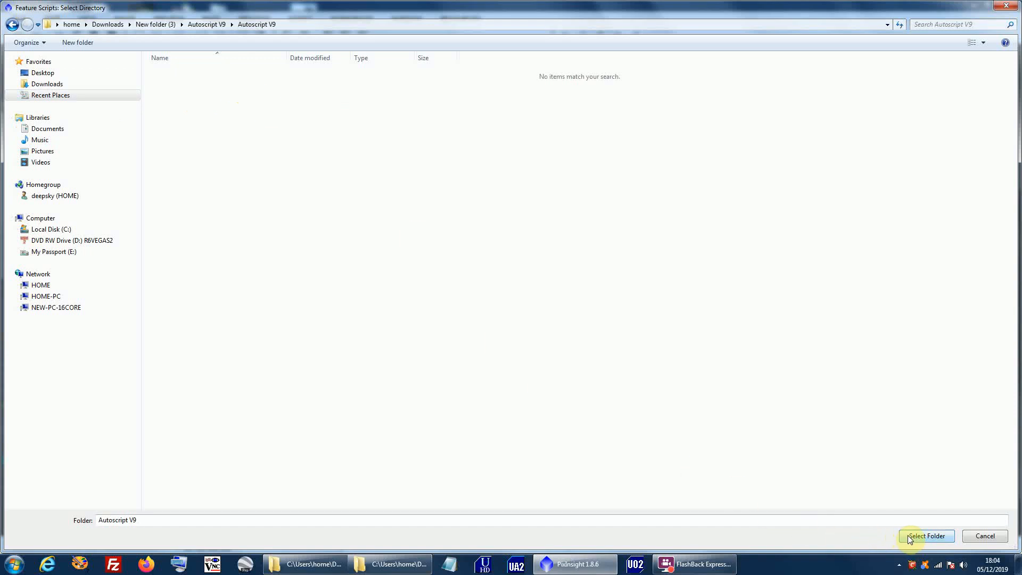
{"action": "left_click", "coordinate": [925, 536]}
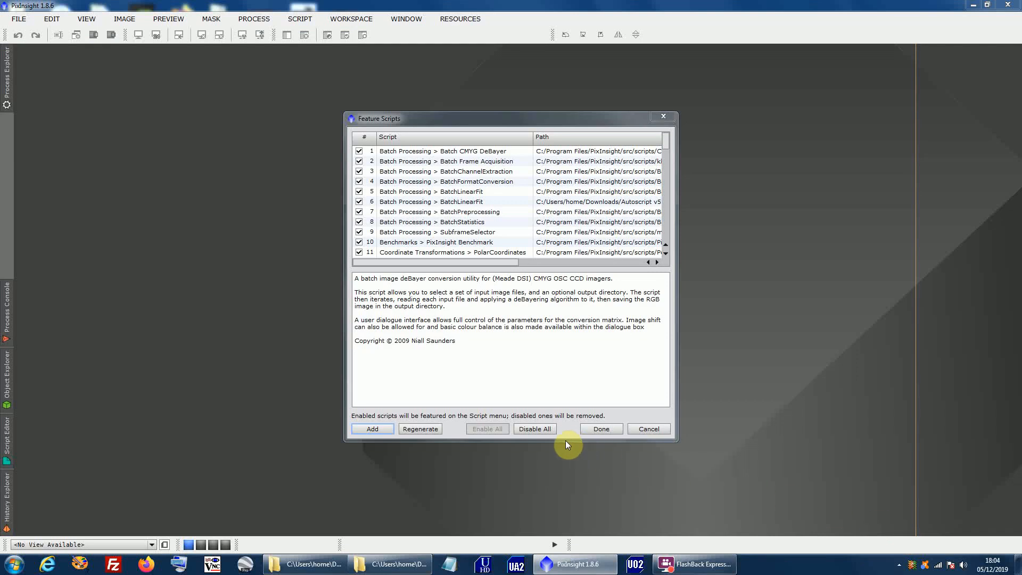
{"action": "mouse_move", "coordinate": [545, 396]}
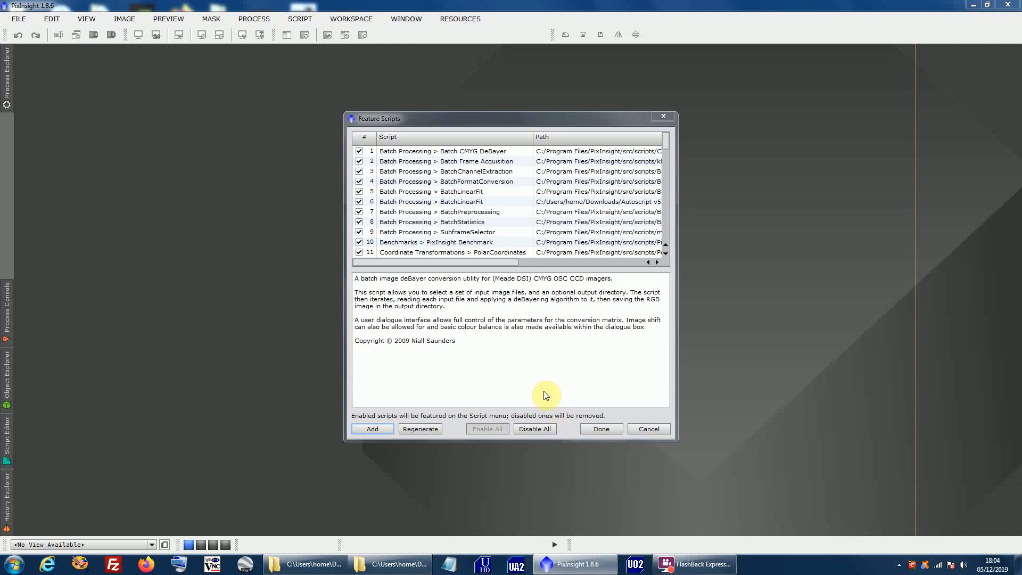
Confirm the 16 scripts found, save the featured list, and verify the AutoScript submenu entries
{"action": "left_click", "coordinate": [419, 428]}
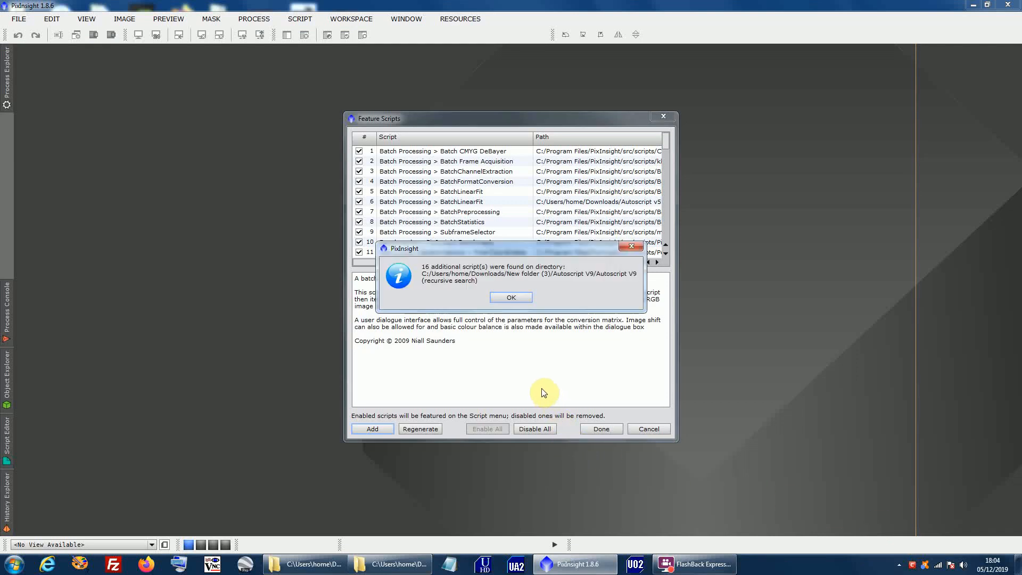
{"action": "mouse_move", "coordinate": [477, 280]}
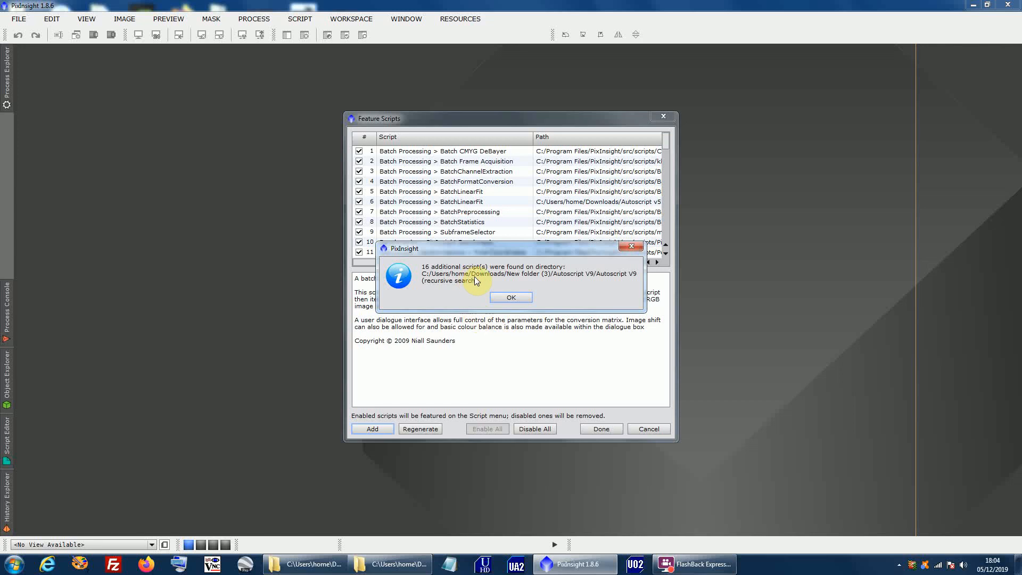
{"action": "left_click", "coordinate": [512, 298]}
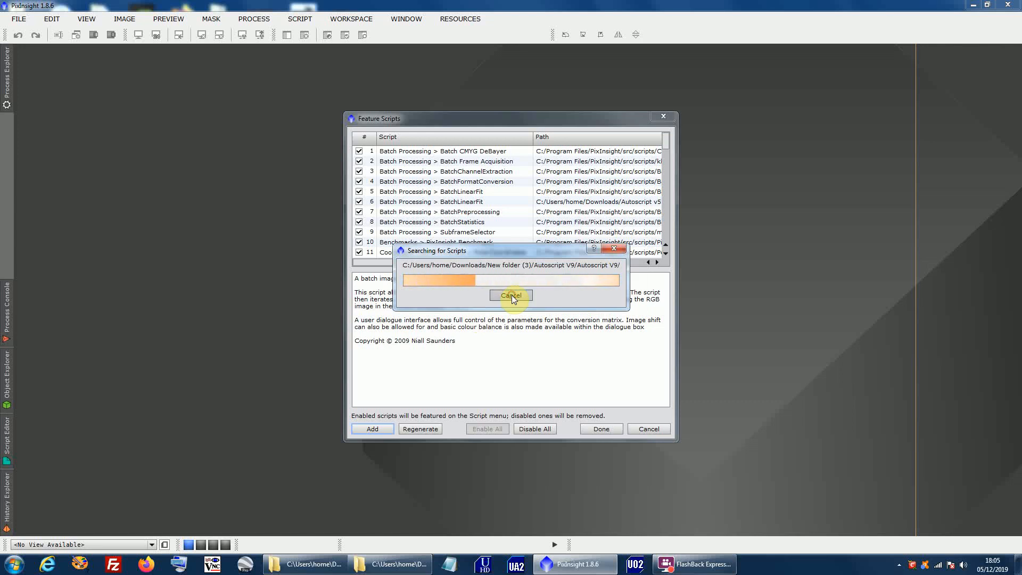
{"action": "left_click", "coordinate": [511, 295]}
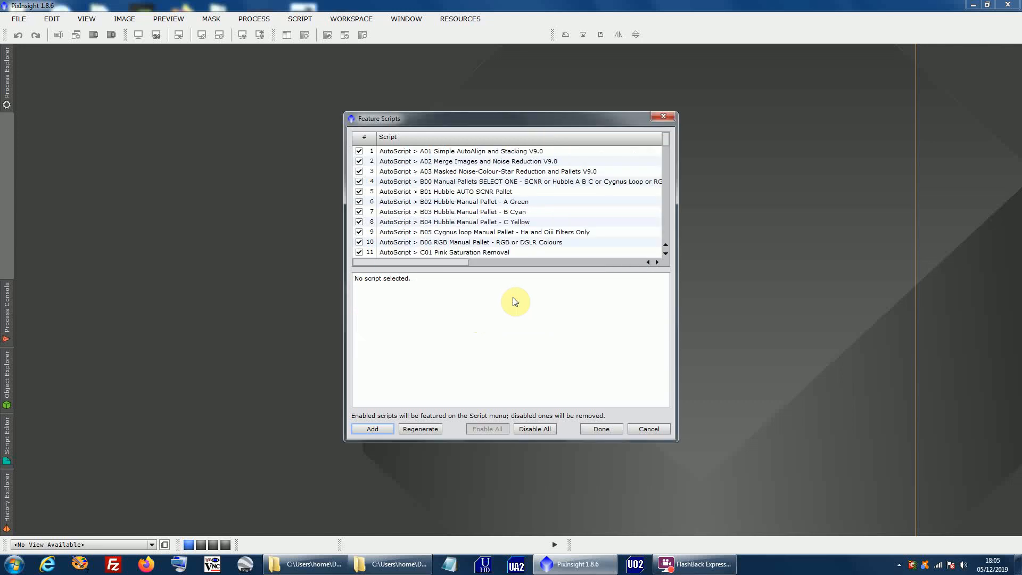
{"action": "mouse_move", "coordinate": [599, 428]}
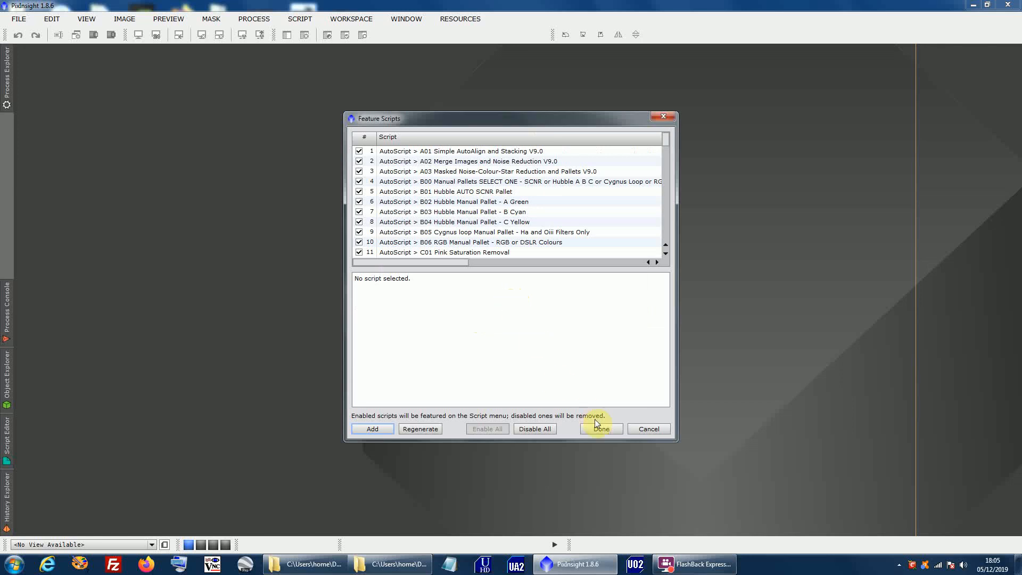
{"action": "left_click", "coordinate": [598, 428]}
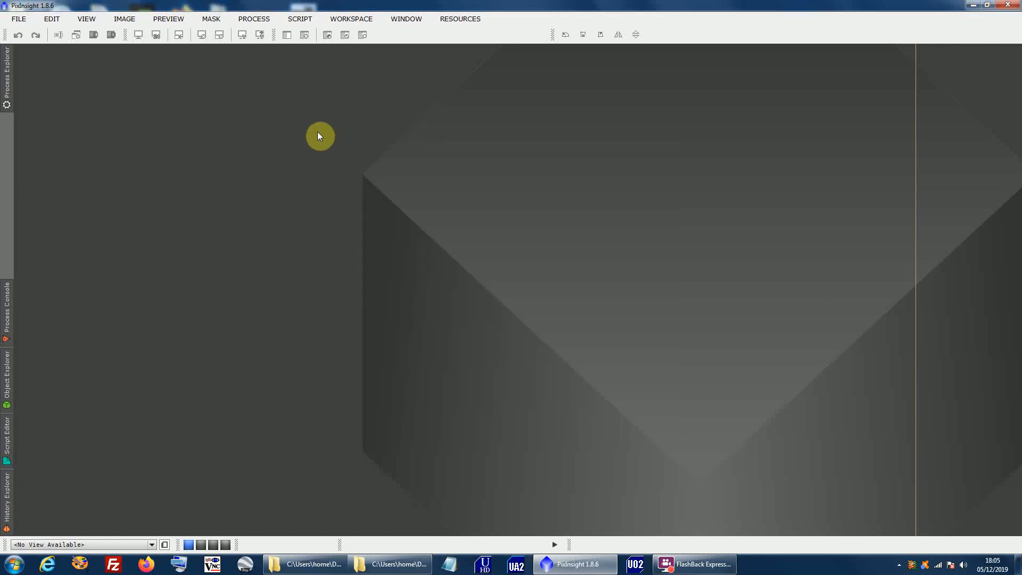
{"action": "left_click", "coordinate": [300, 18]}
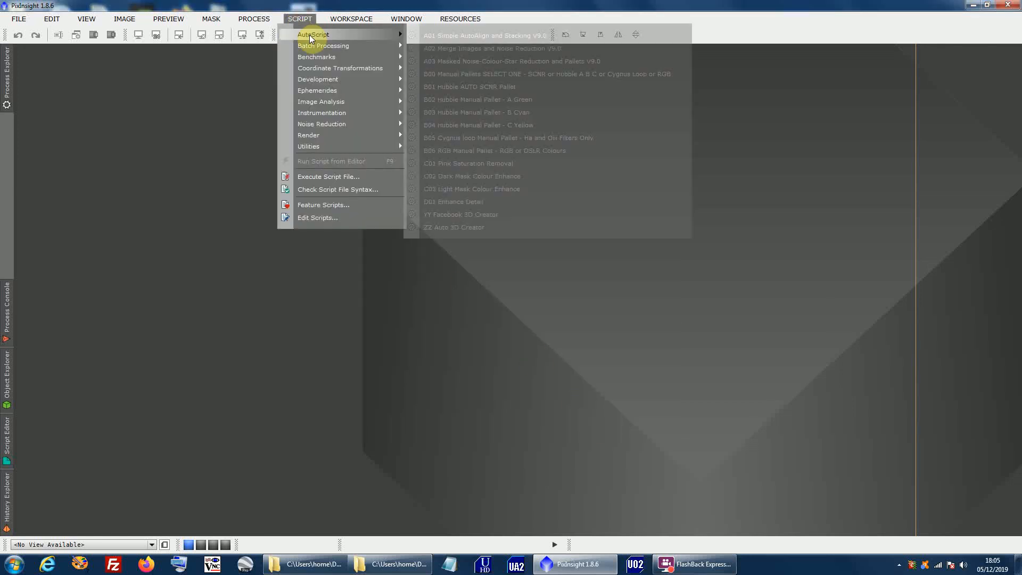
{"action": "mouse_move", "coordinate": [323, 46]}
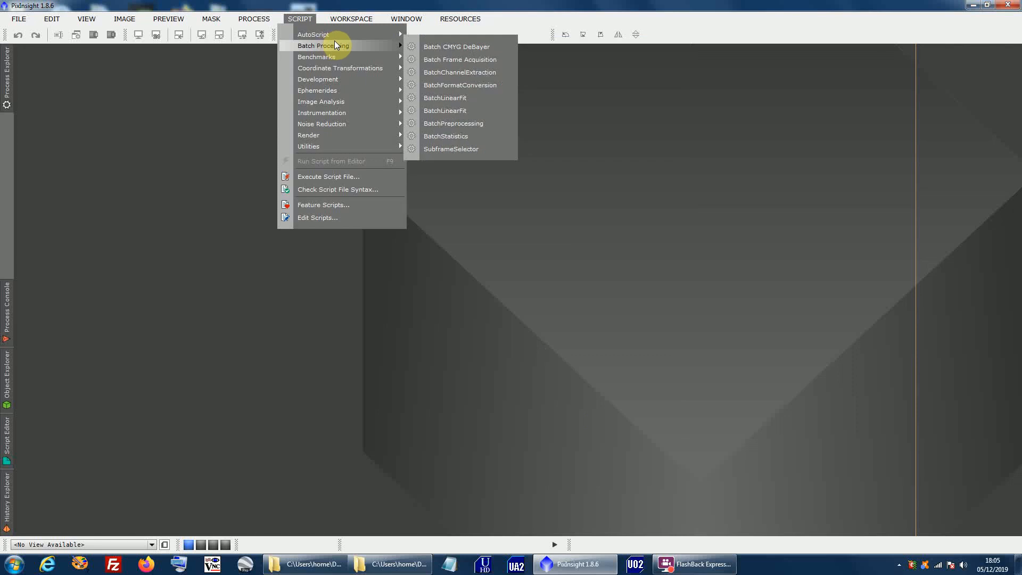
{"action": "mouse_move", "coordinate": [313, 35]}
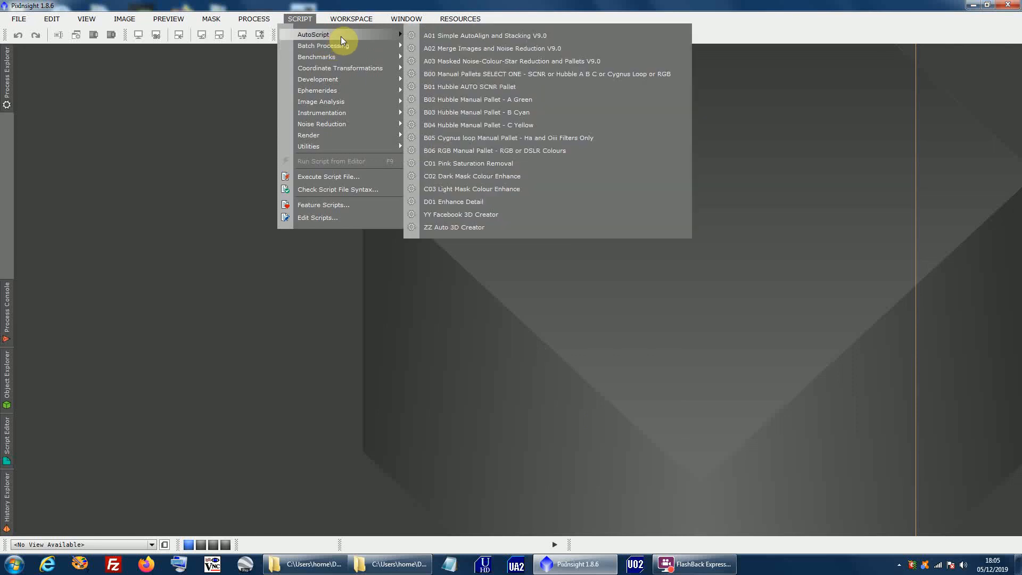